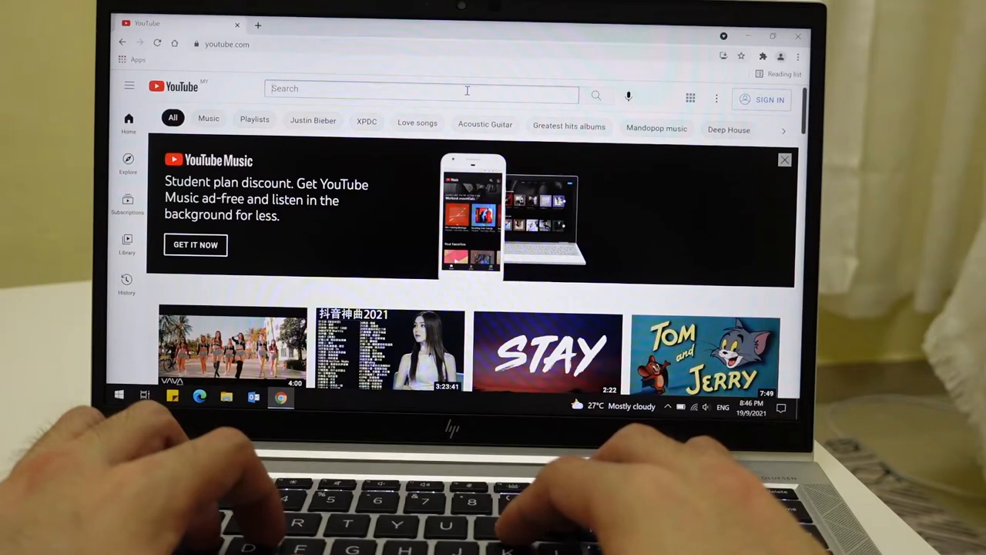
Step: Search 'PENGUINTECH', open the channel's videos, and play 'Genshin Impact - Inazuma Arc Ending Cutscenes'
type("PENGUINTECH")
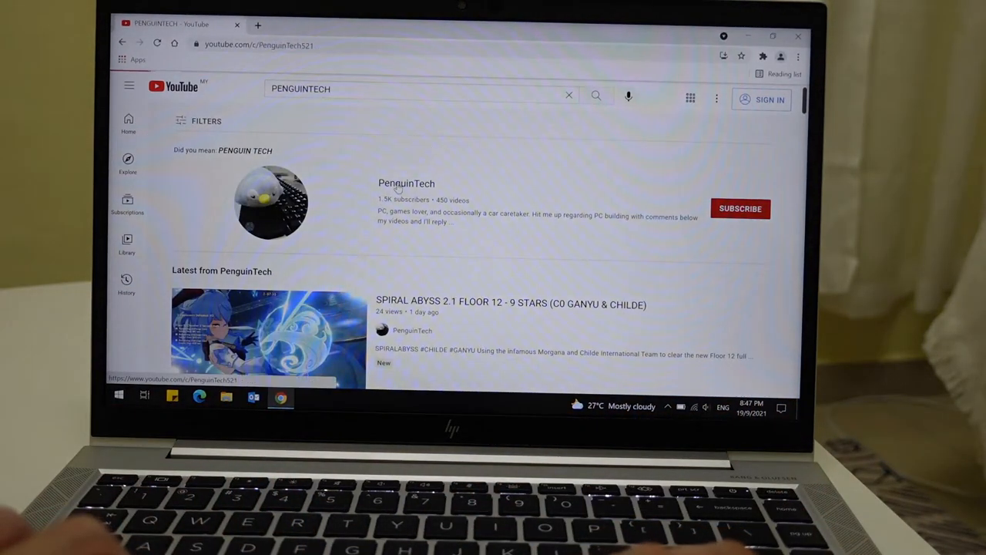
left_click(406, 183)
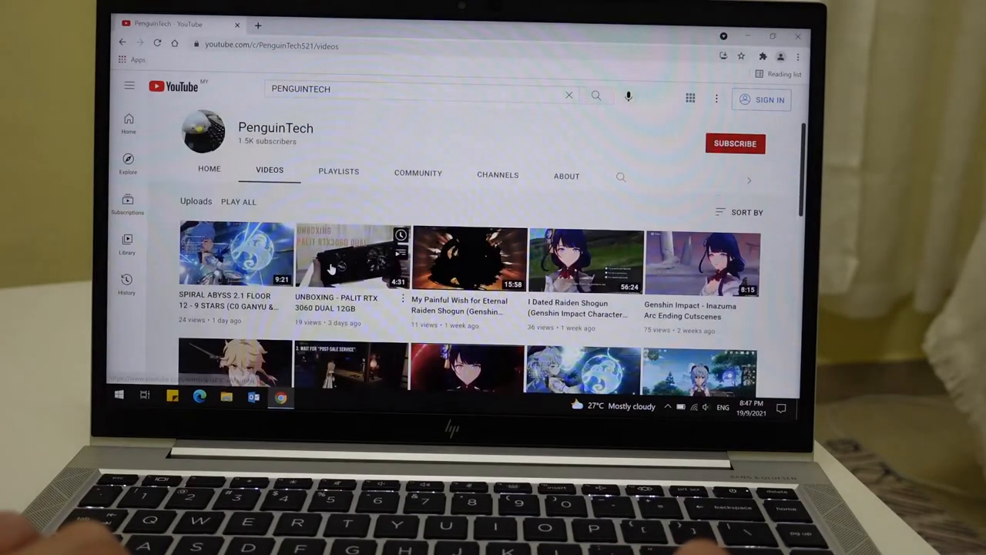
scroll("down", 3)
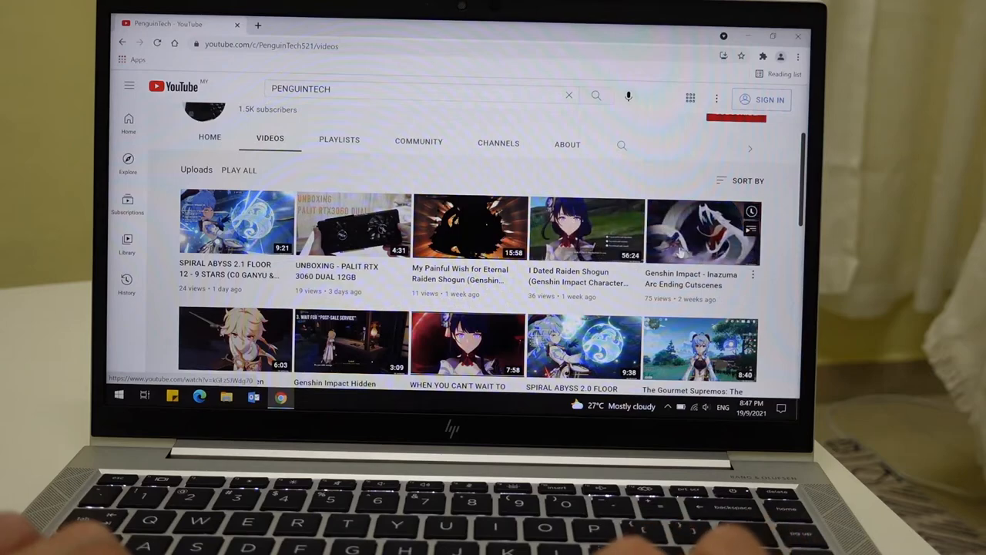
left_click(701, 231)
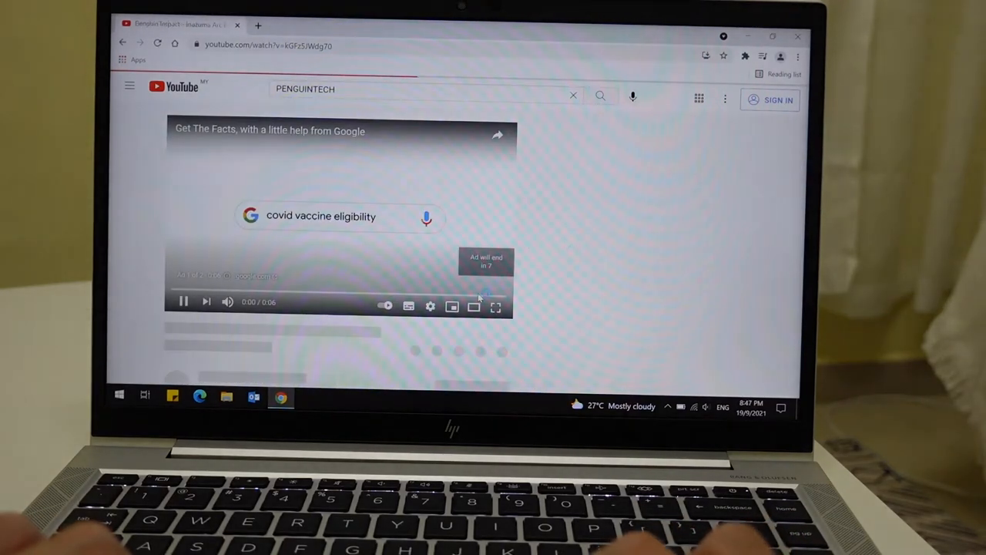